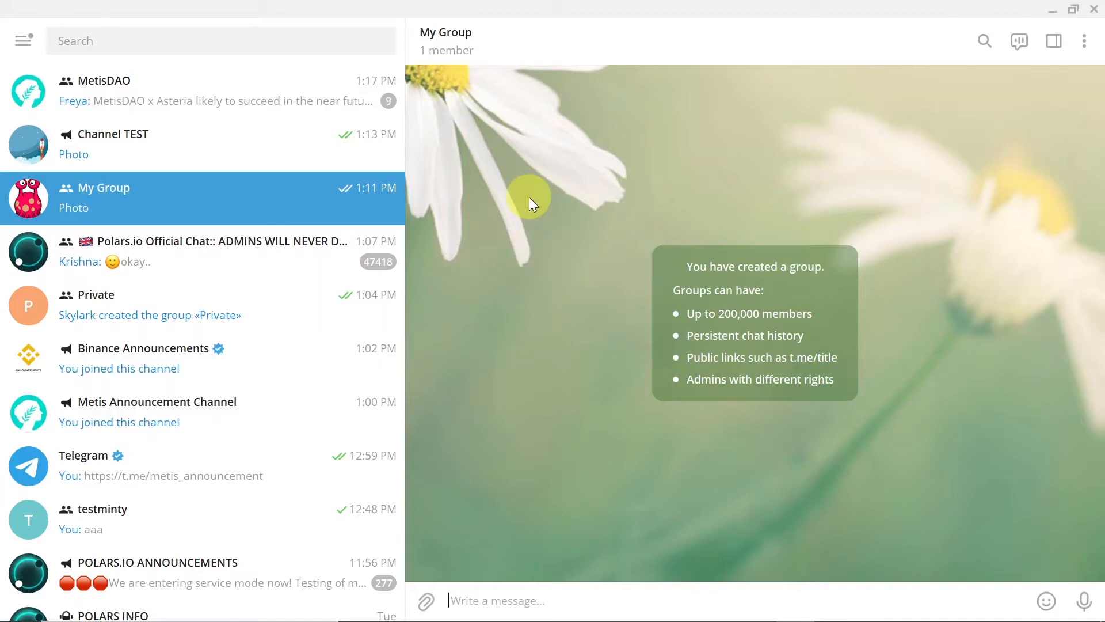
Return to the My Group chat and view its info: public link, notifications, member Skylark.
left_click(204, 251)
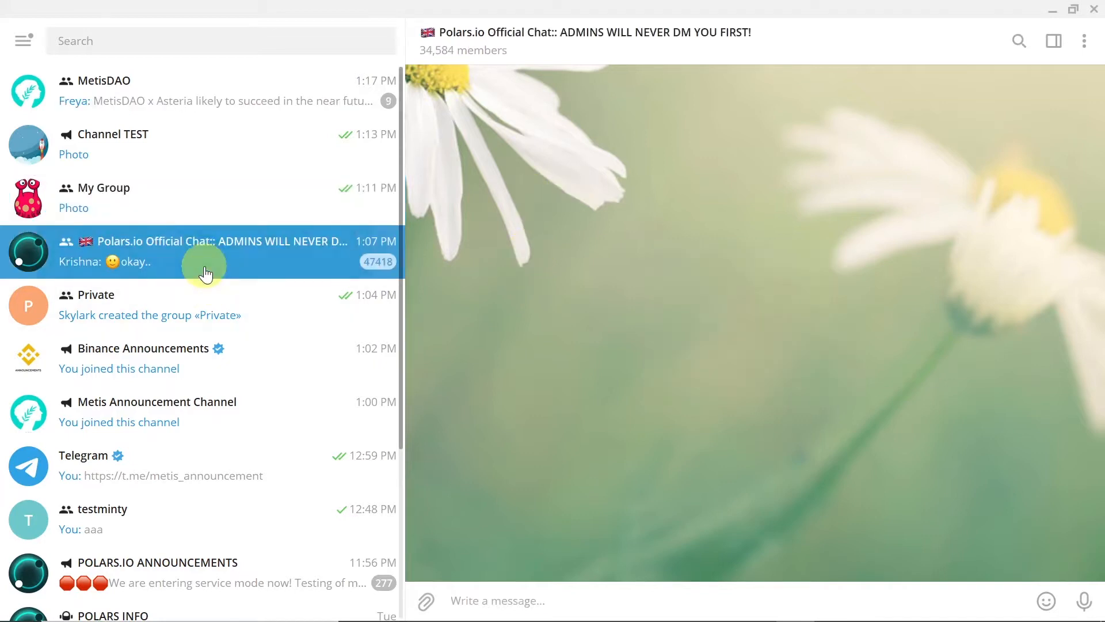
left_click(169, 198)
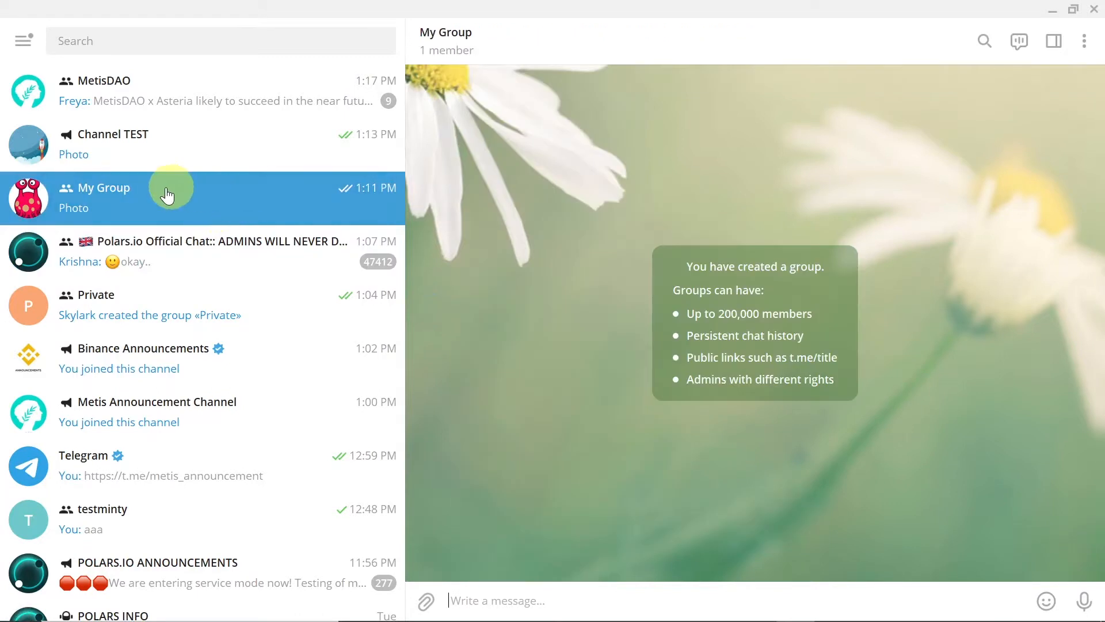
mouse_move(483, 120)
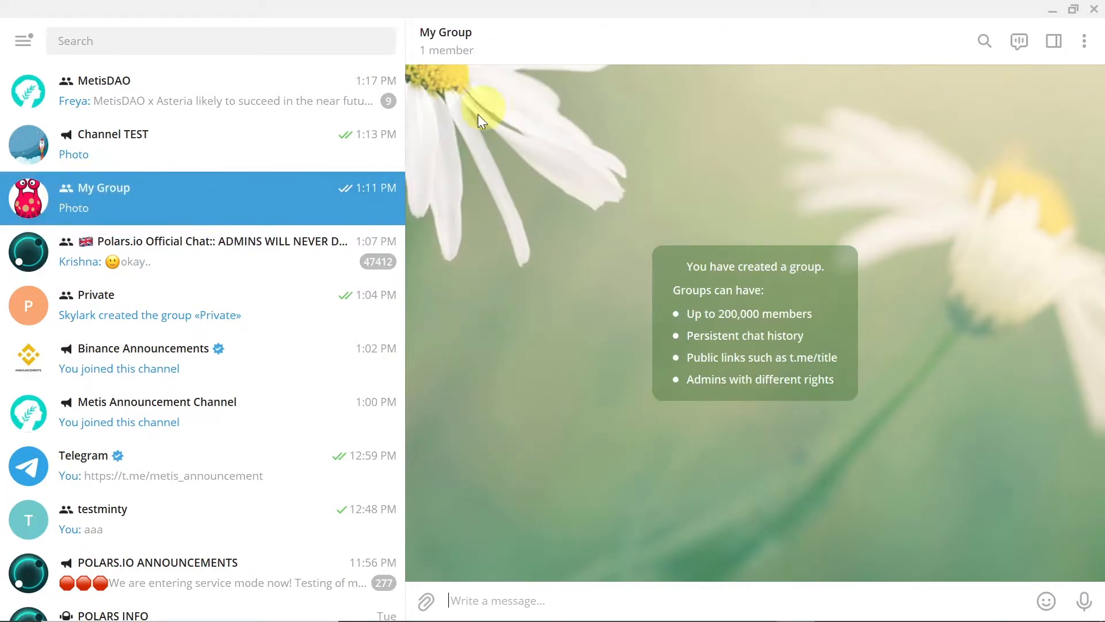
mouse_move(535, 55)
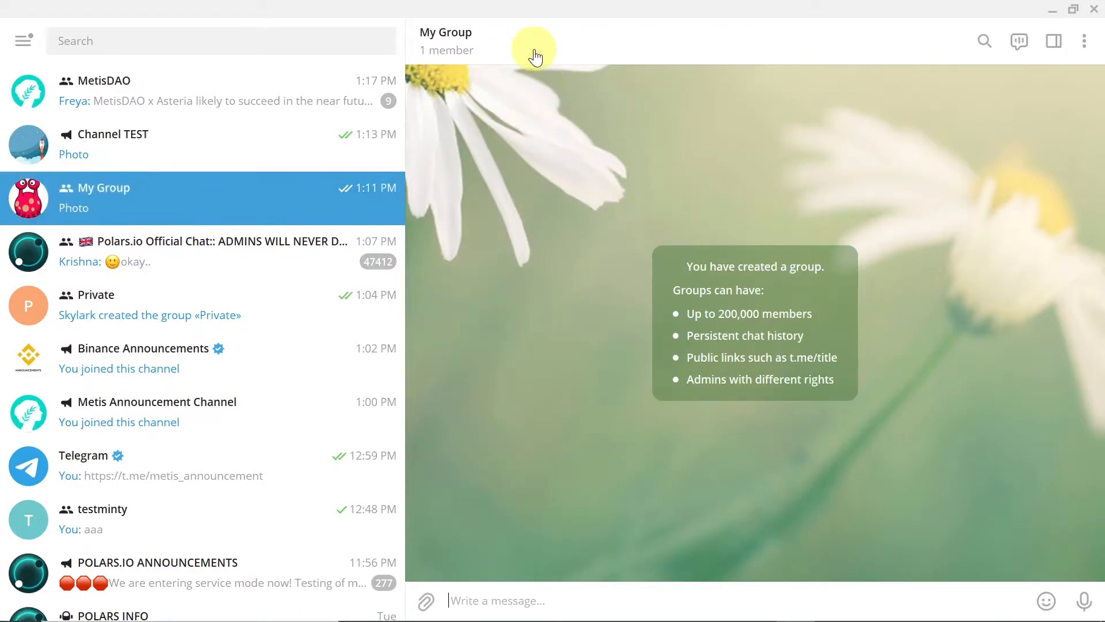
mouse_move(579, 323)
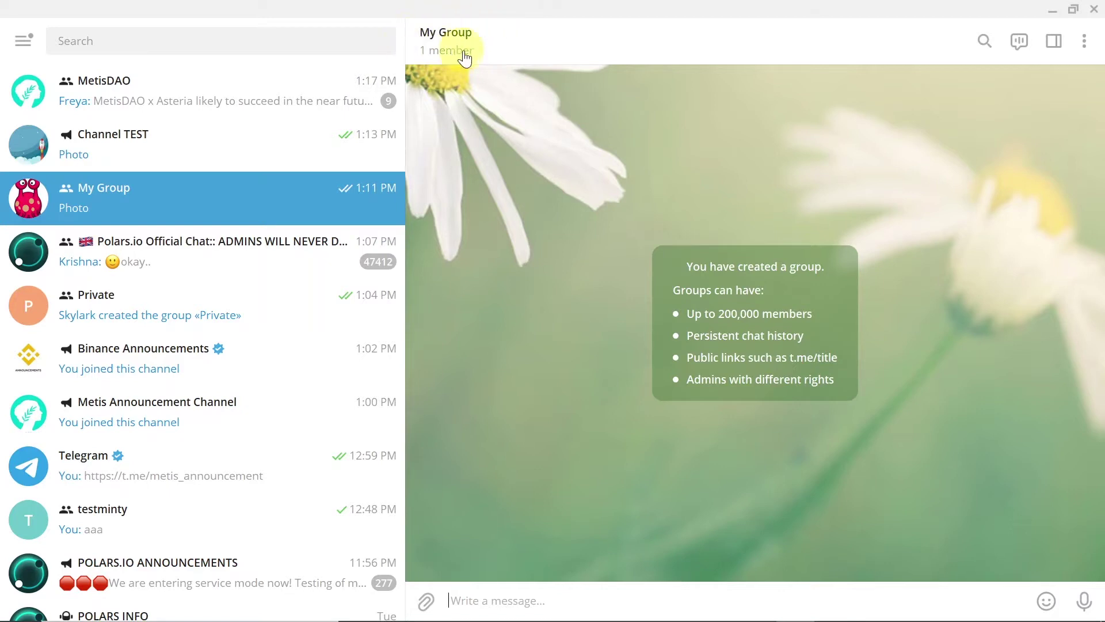
mouse_move(455, 39)
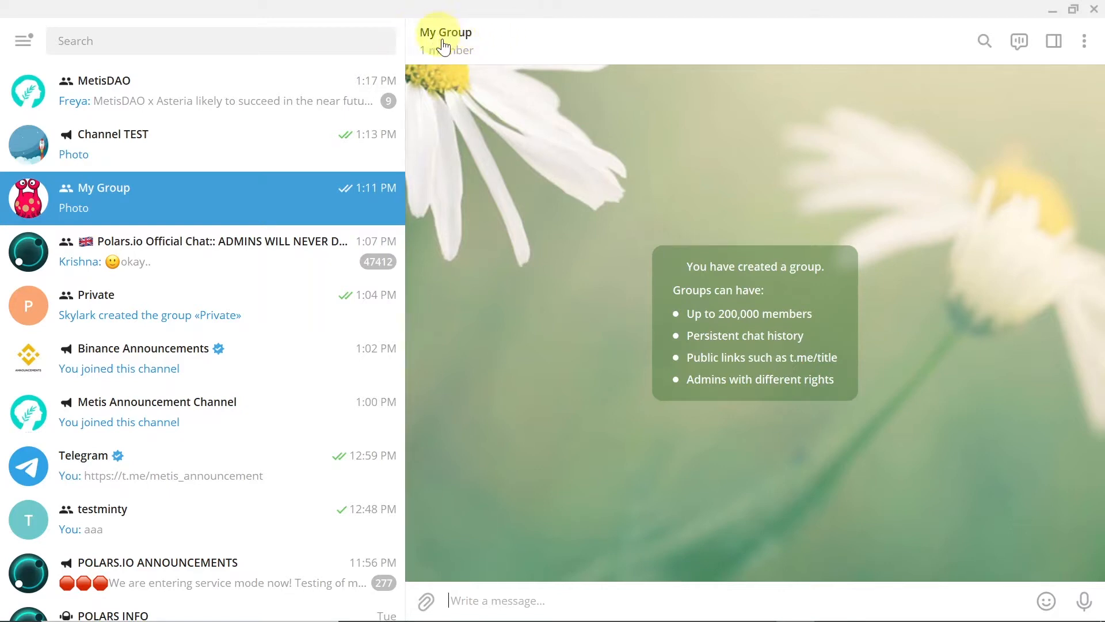
left_click(446, 40)
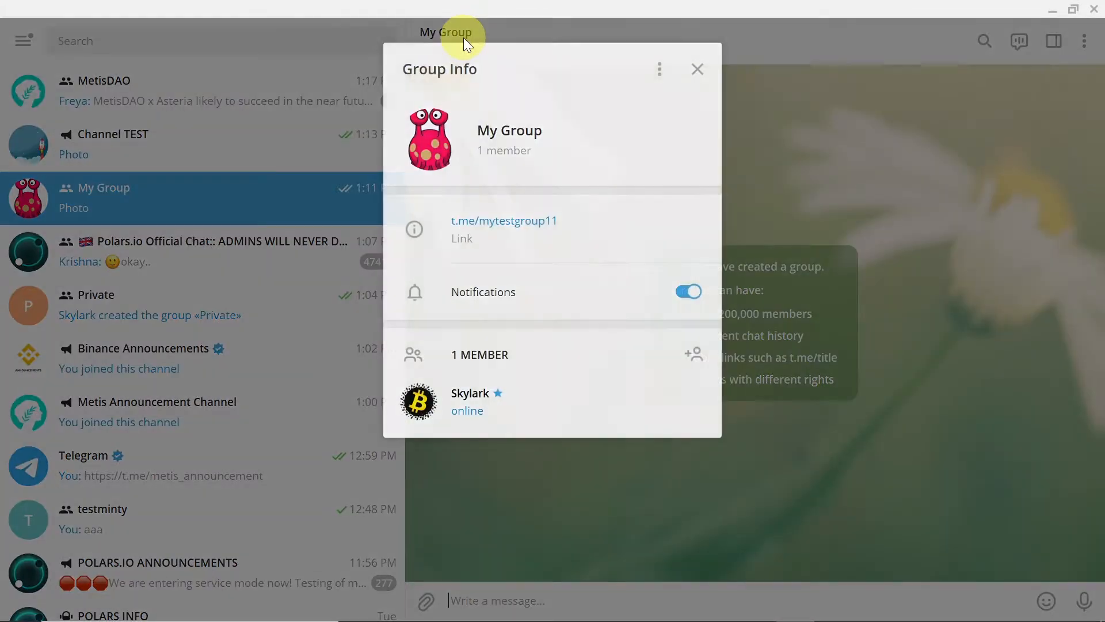
mouse_move(366, 352)
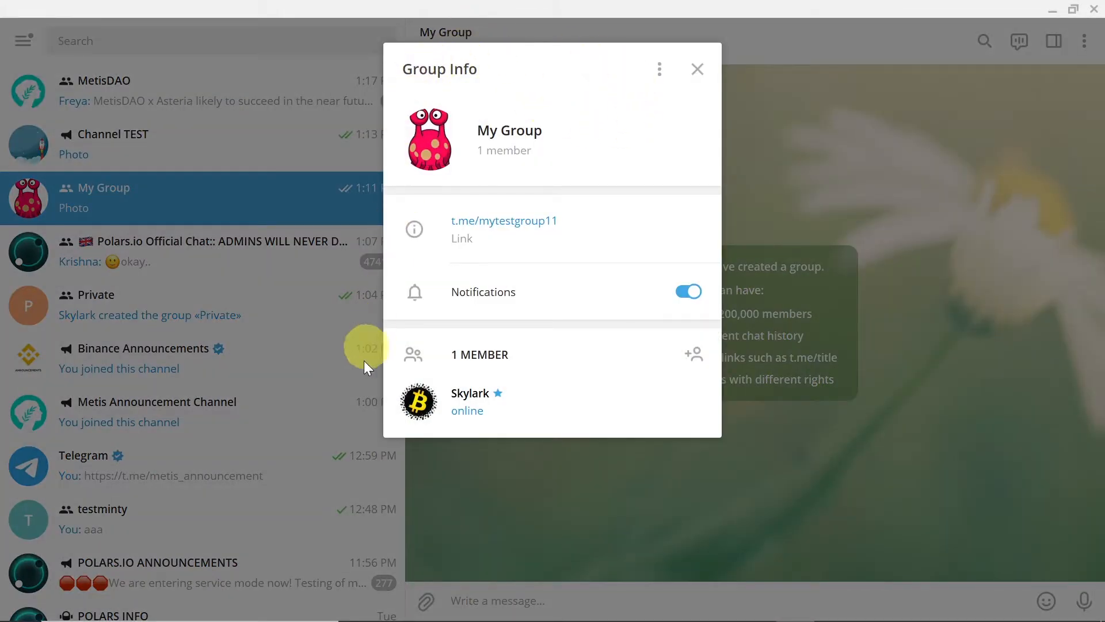
mouse_move(480, 354)
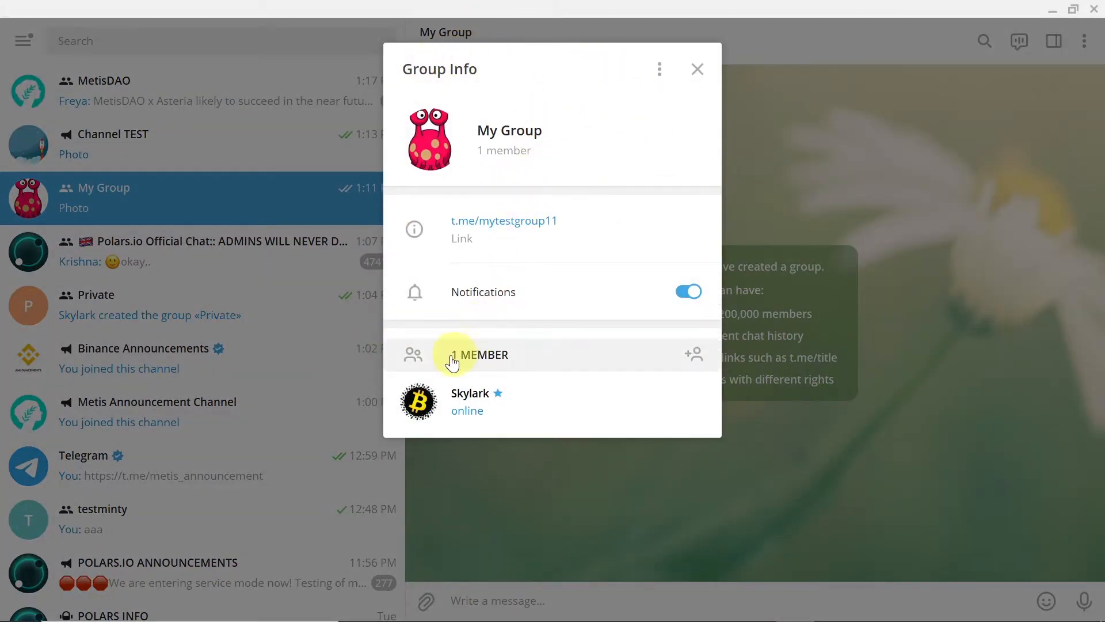
mouse_move(505, 491)
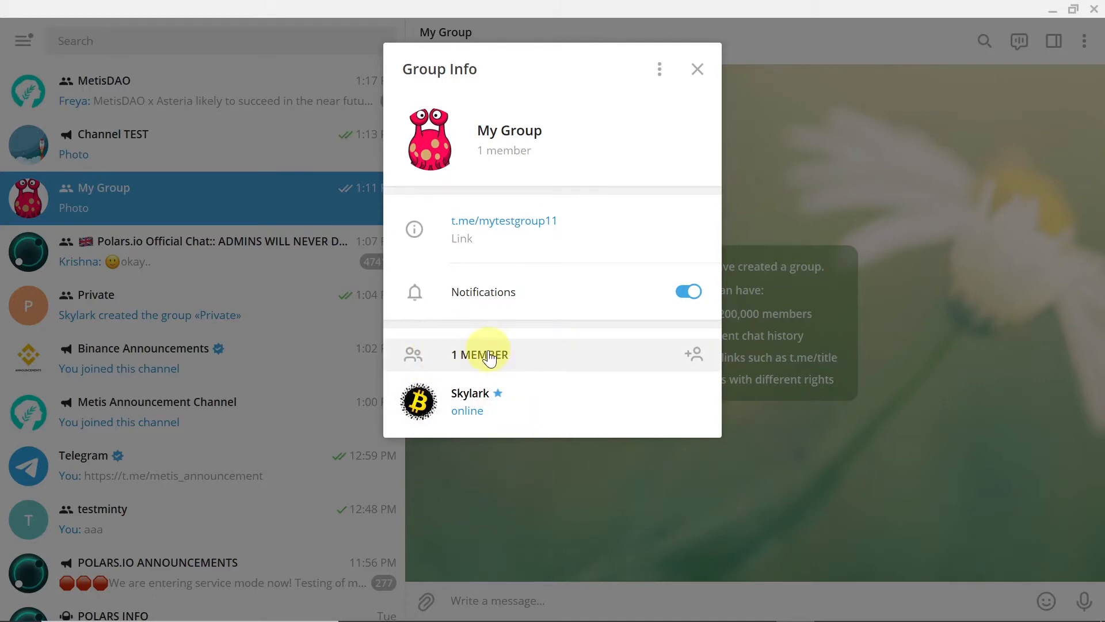
mouse_move(702, 351)
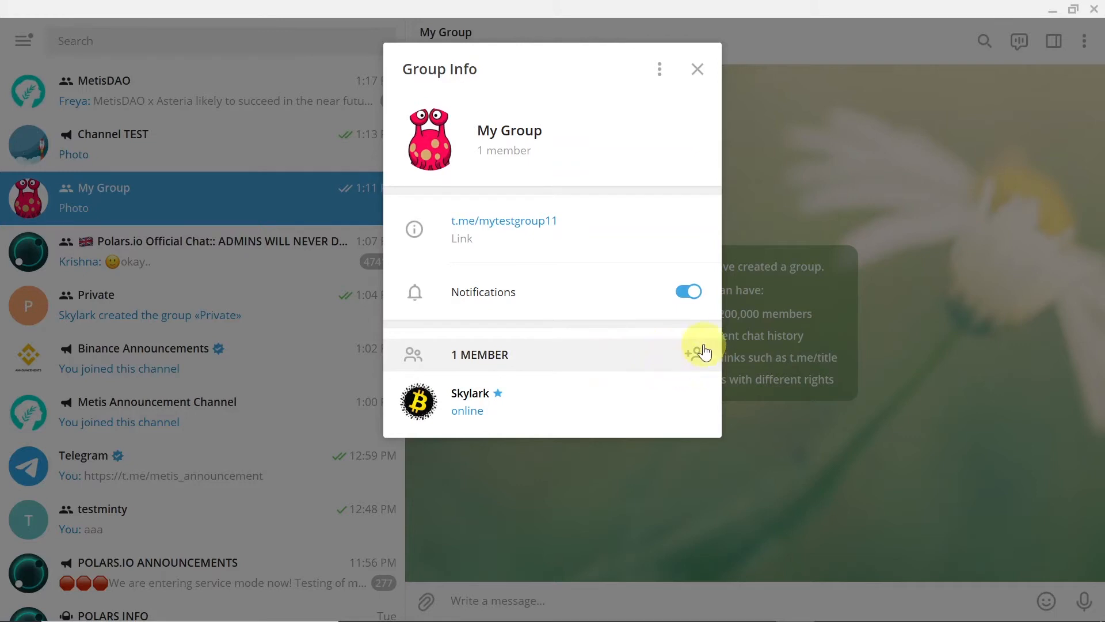
mouse_move(693, 359)
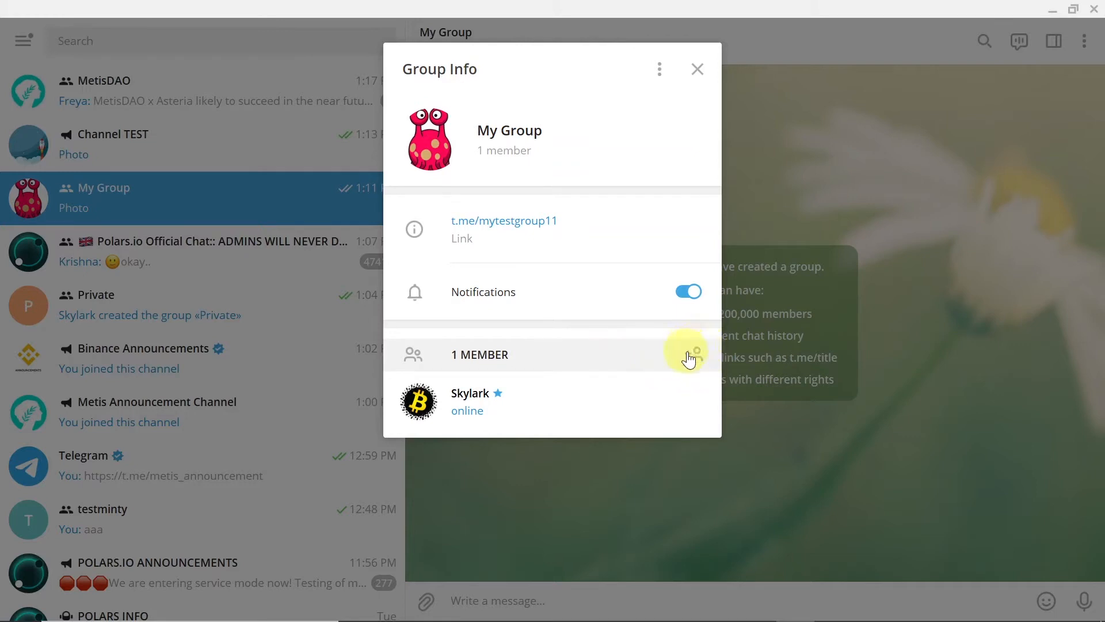
mouse_move(696, 361)
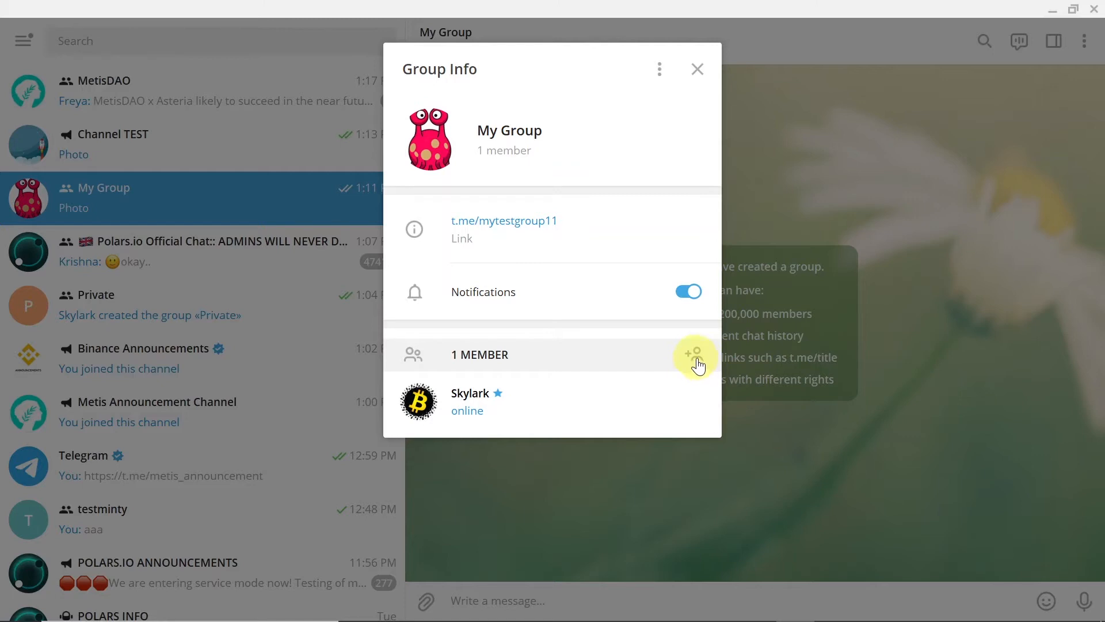
mouse_move(659, 361)
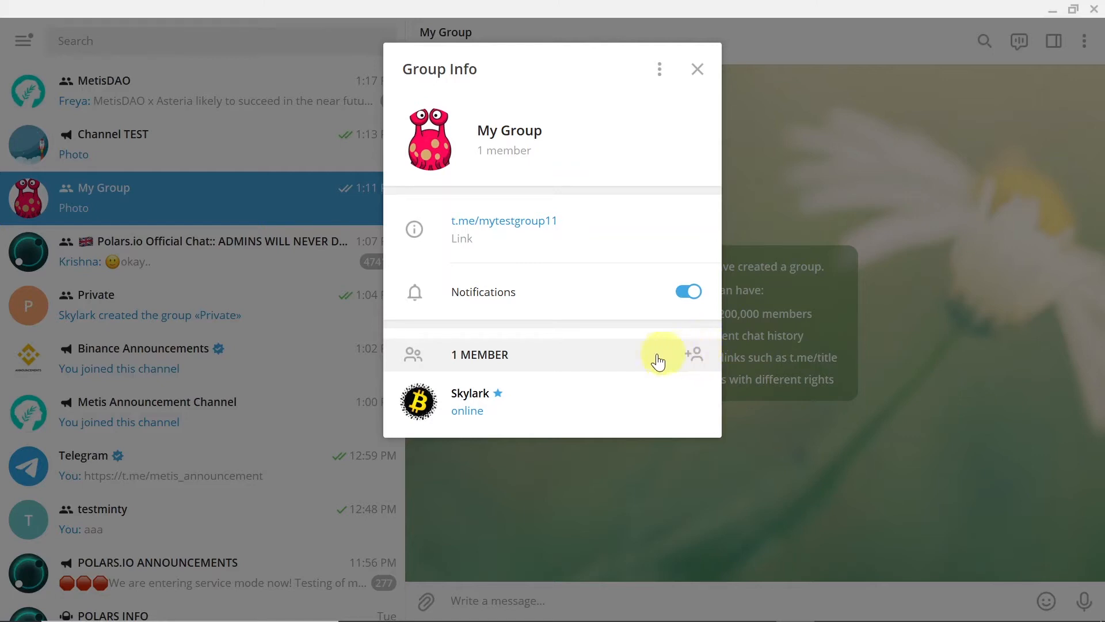
mouse_move(506, 345)
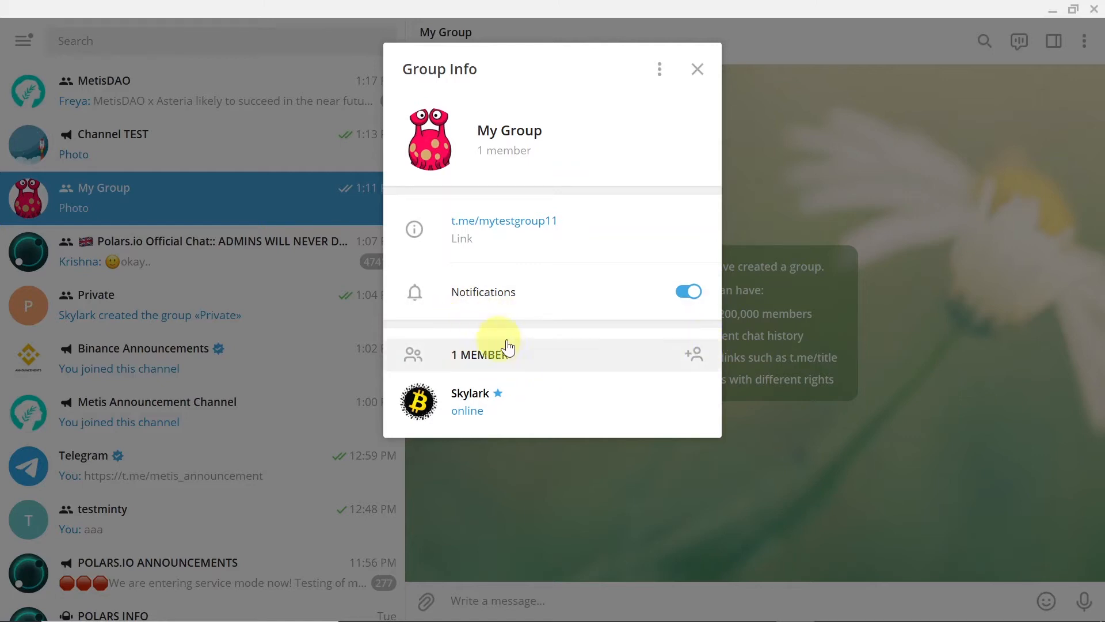
mouse_move(627, 384)
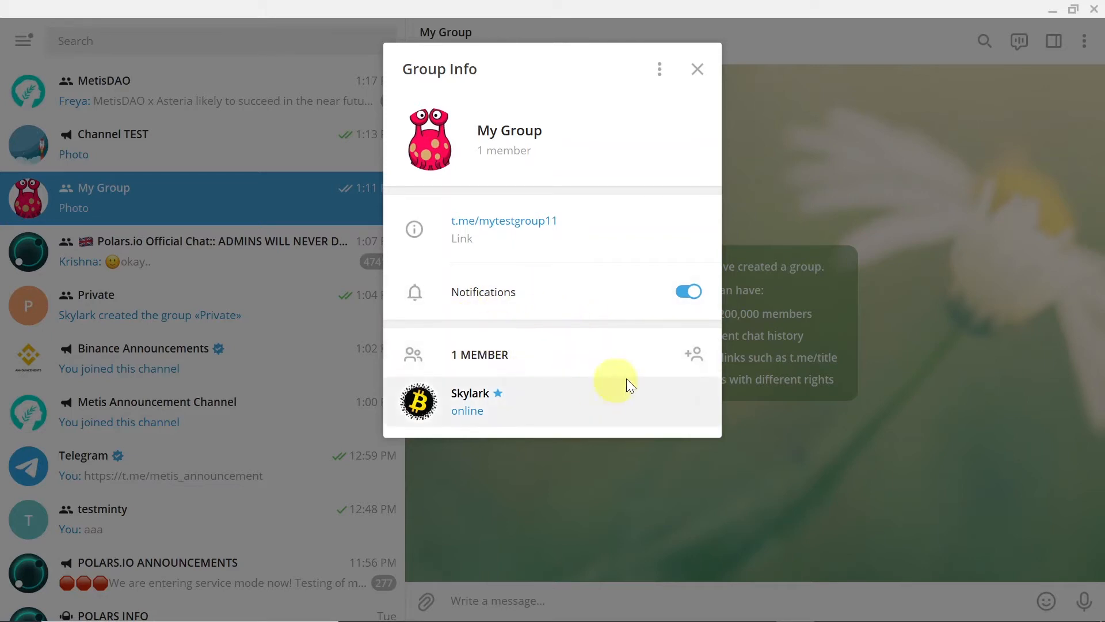
mouse_move(529, 413)
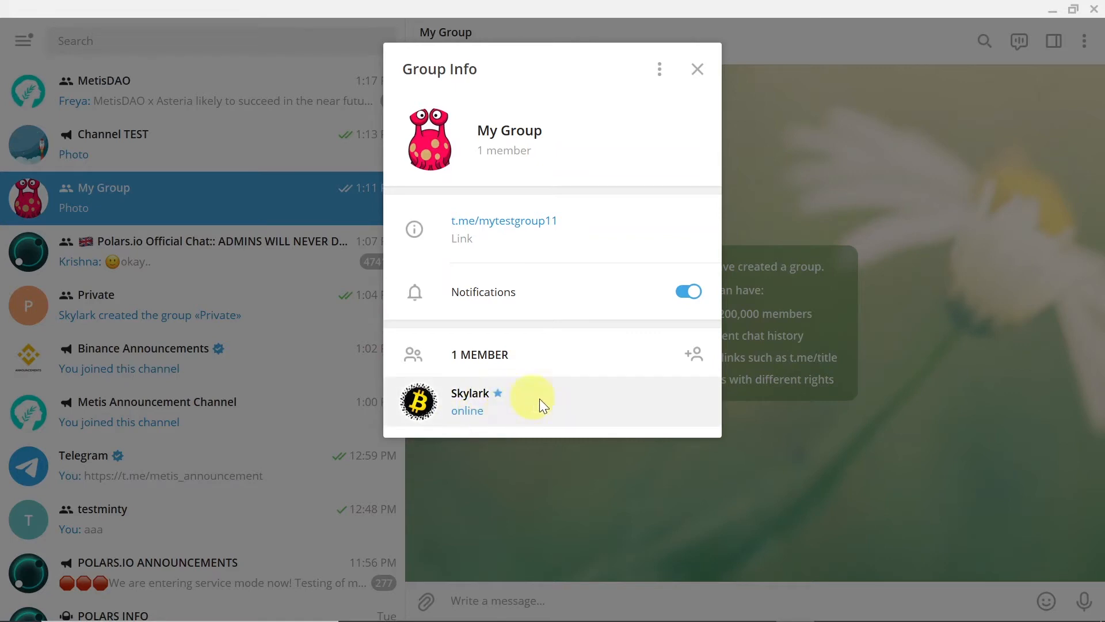
Search for and select Skybot and skynetBot in Add Members, then confirm adding both.
left_click(694, 354)
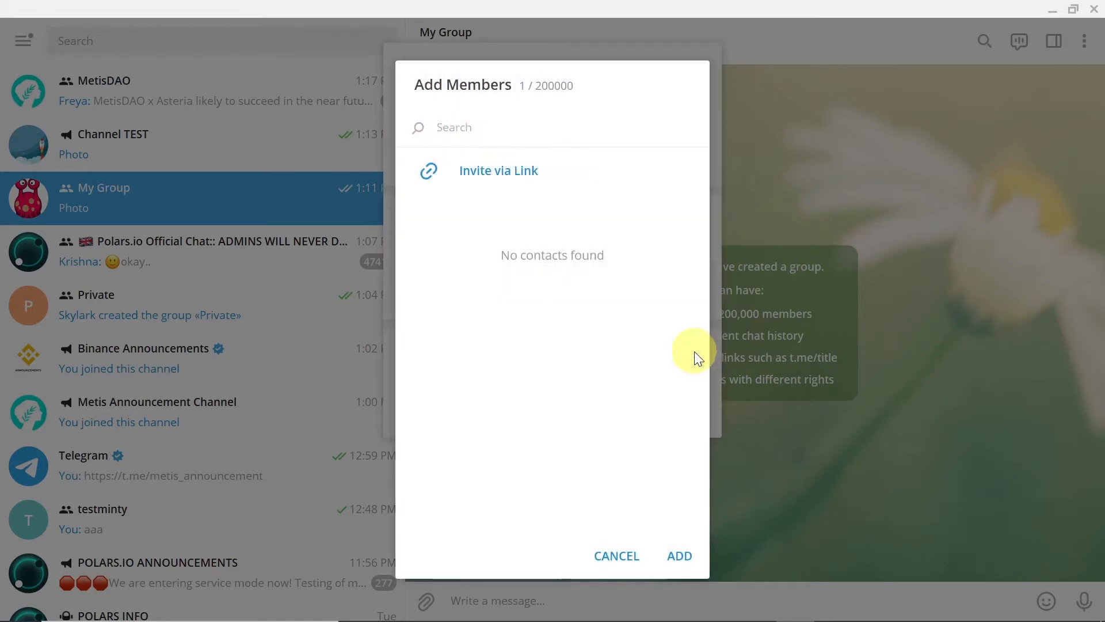
mouse_move(554, 170)
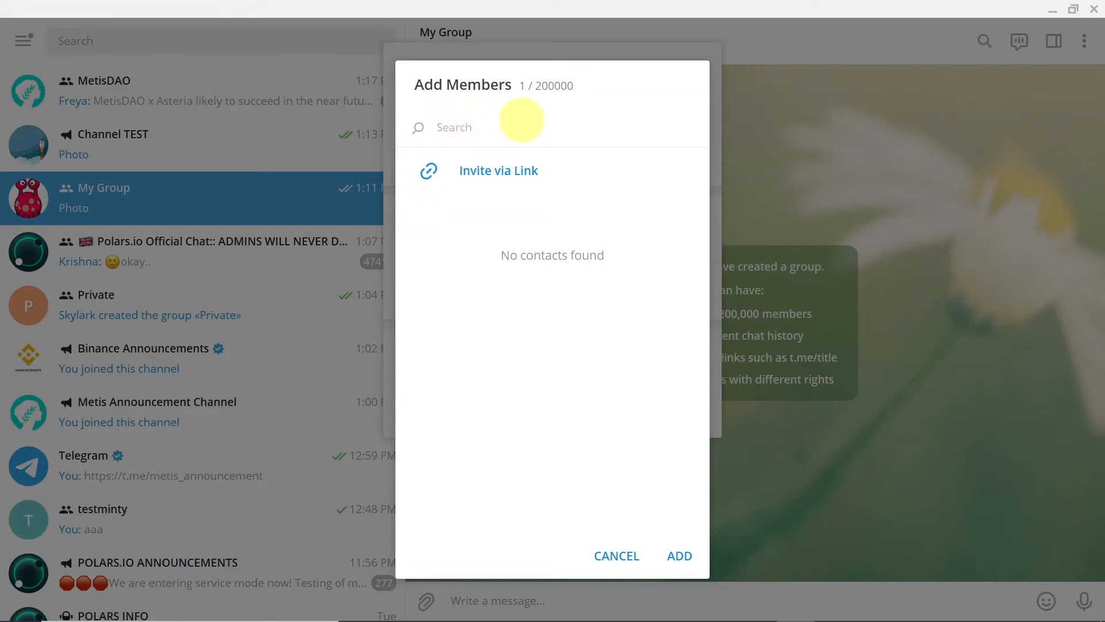
type("skybot")
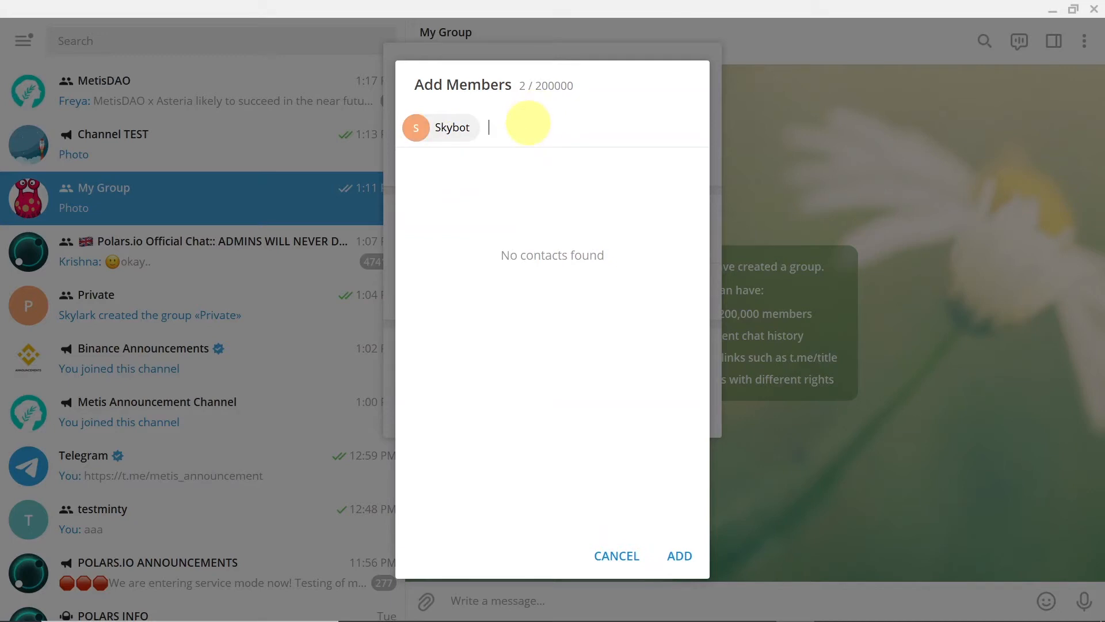
type("sky")
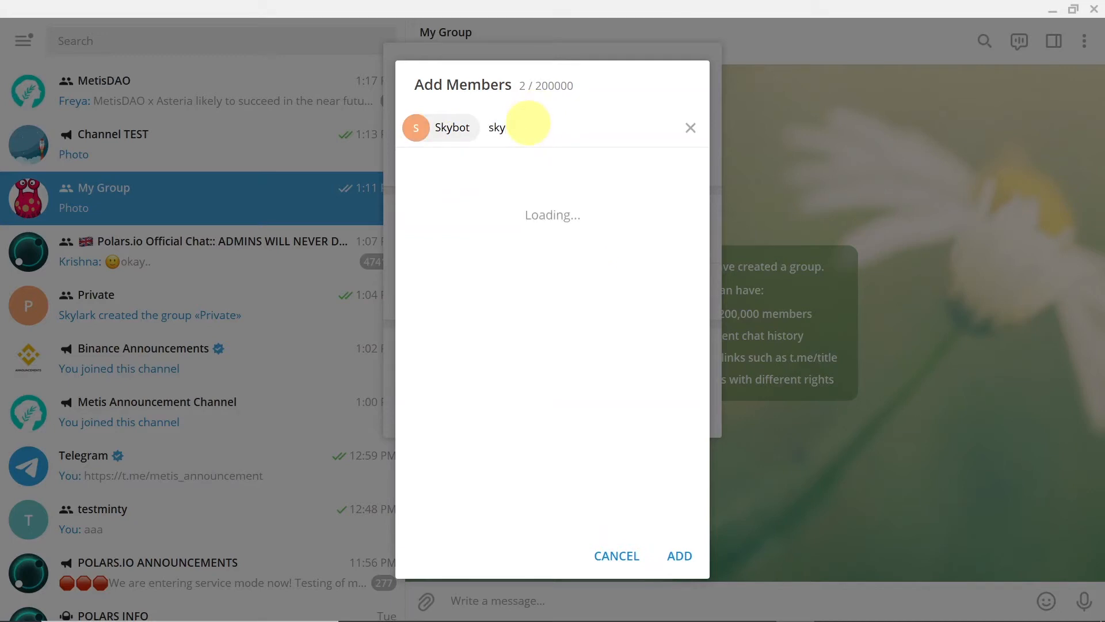
type("netbot")
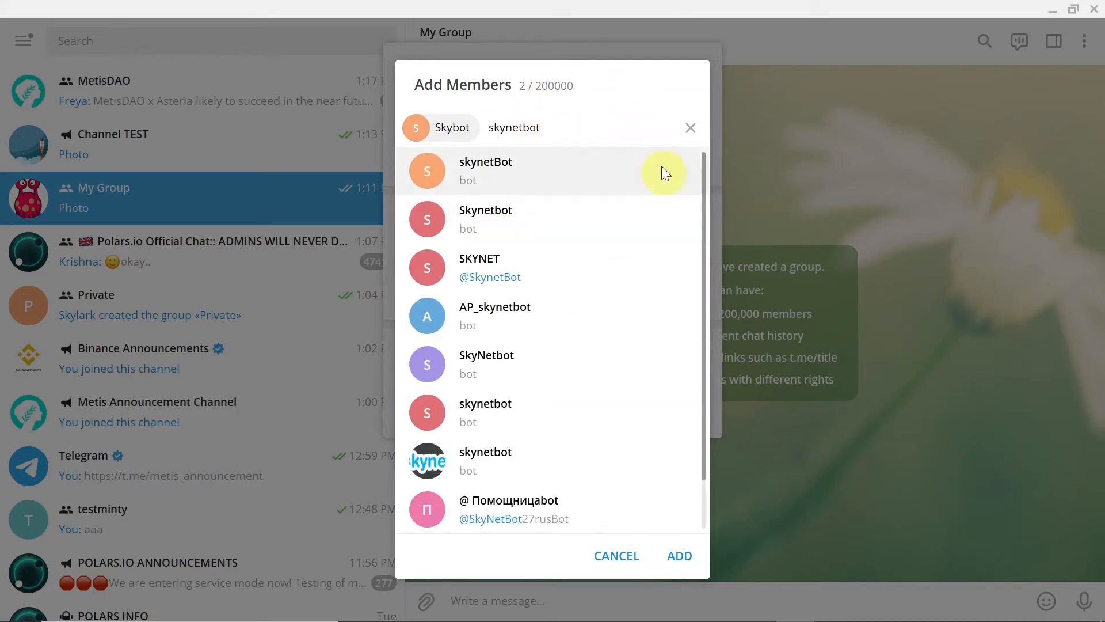
mouse_move(550, 220)
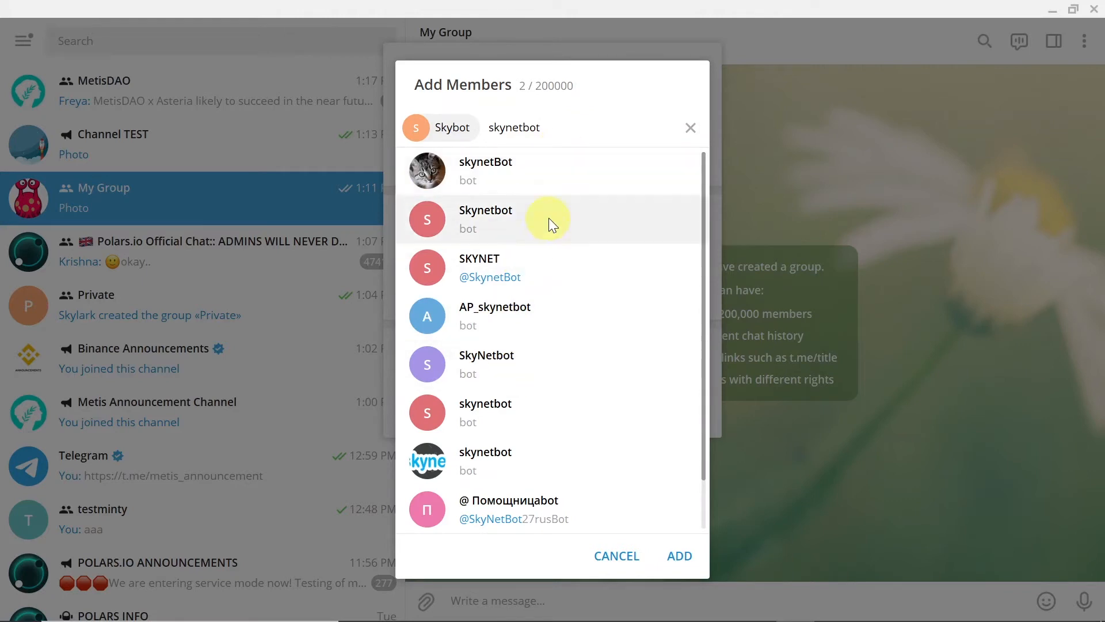
left_click(485, 169)
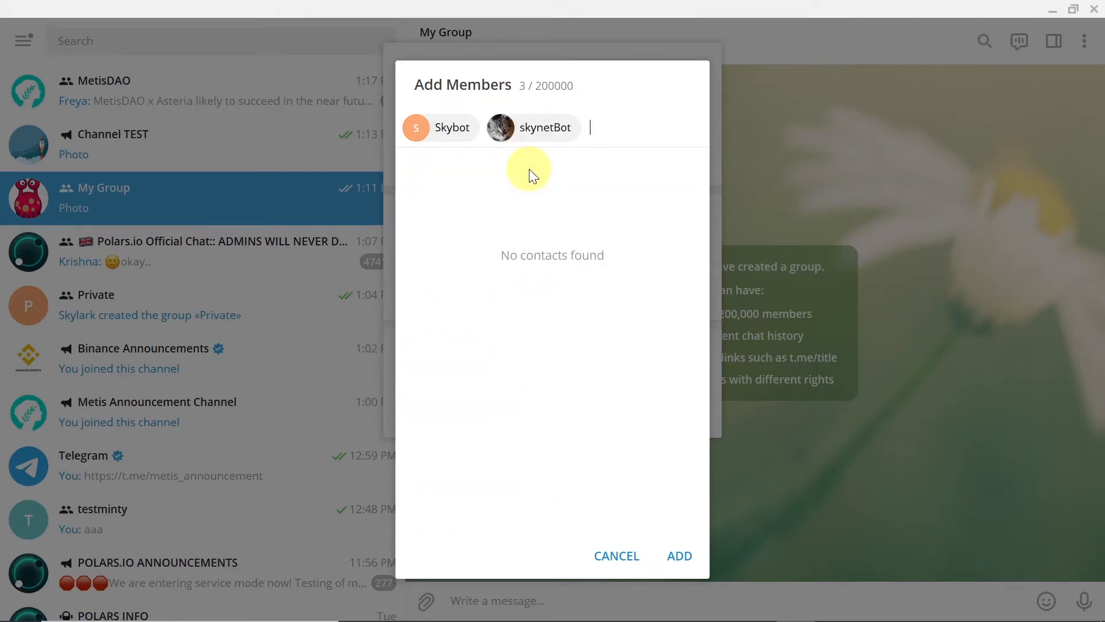
mouse_move(626, 195)
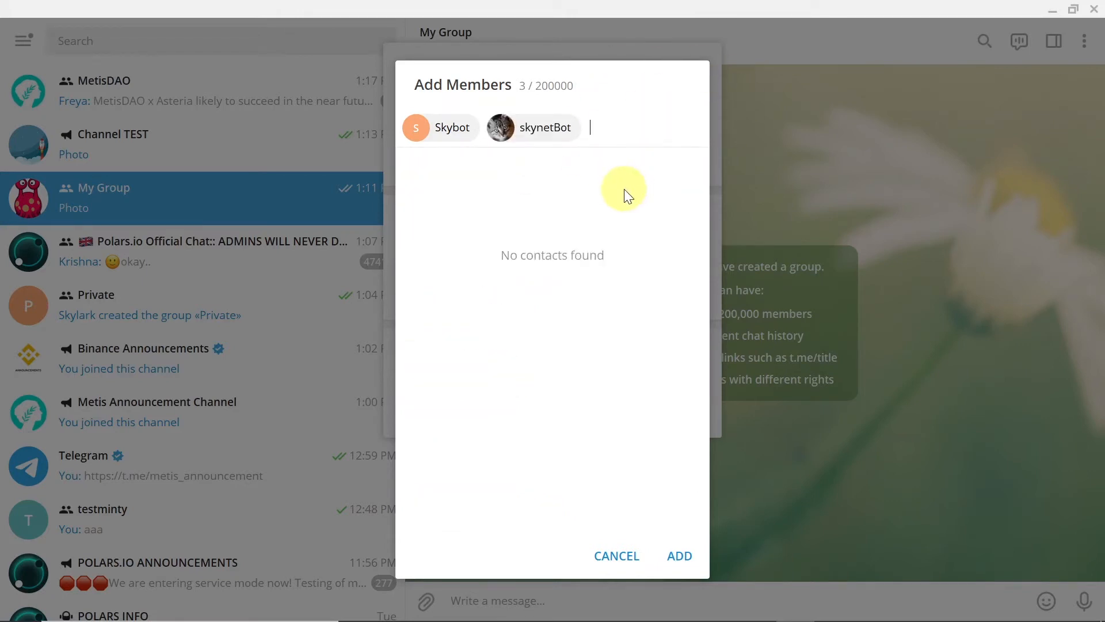
mouse_move(451, 134)
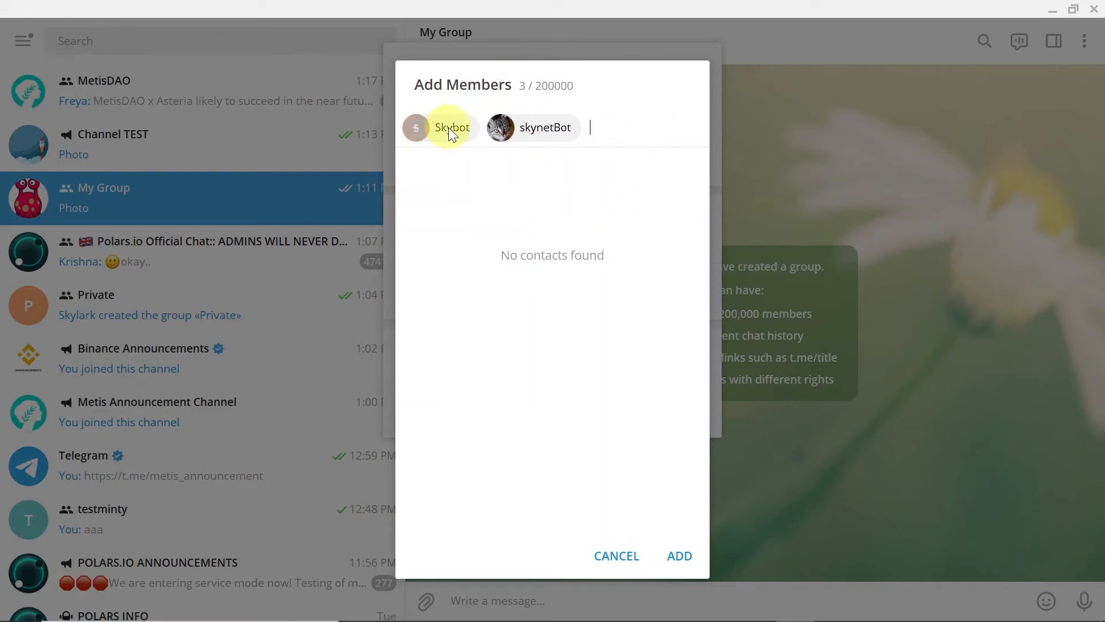
mouse_move(631, 118)
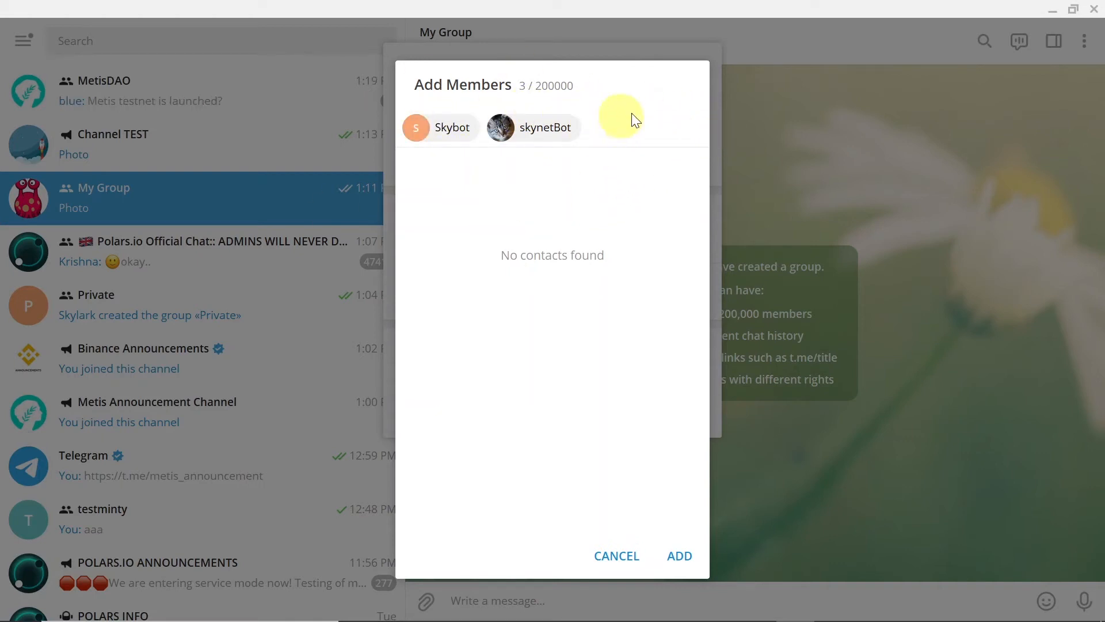
mouse_move(670, 491)
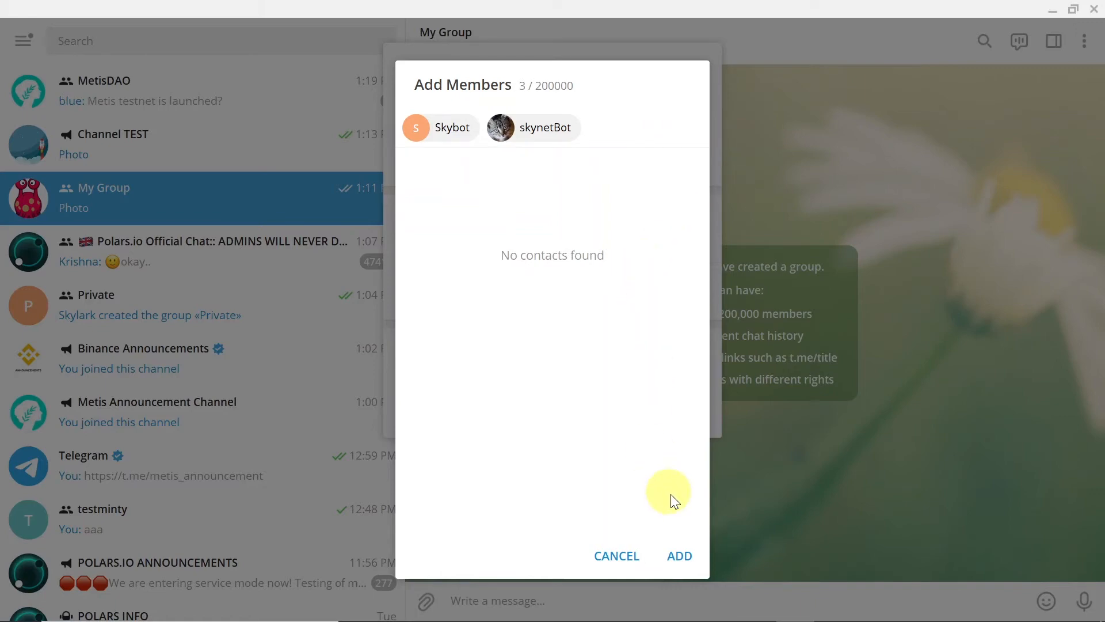
left_click(678, 555)
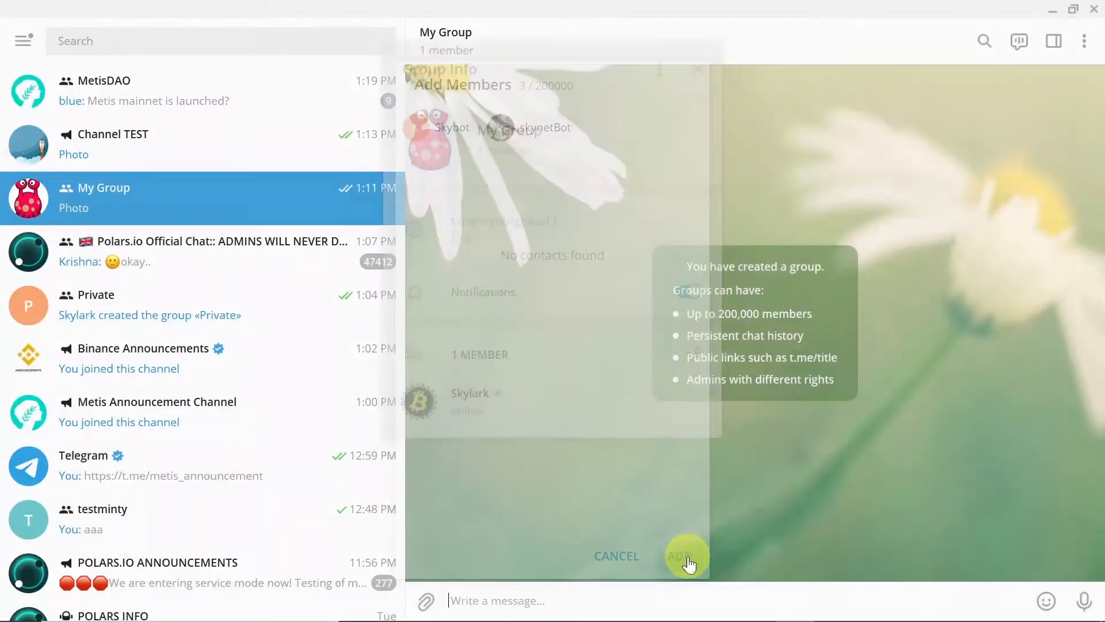
left_click(680, 555)
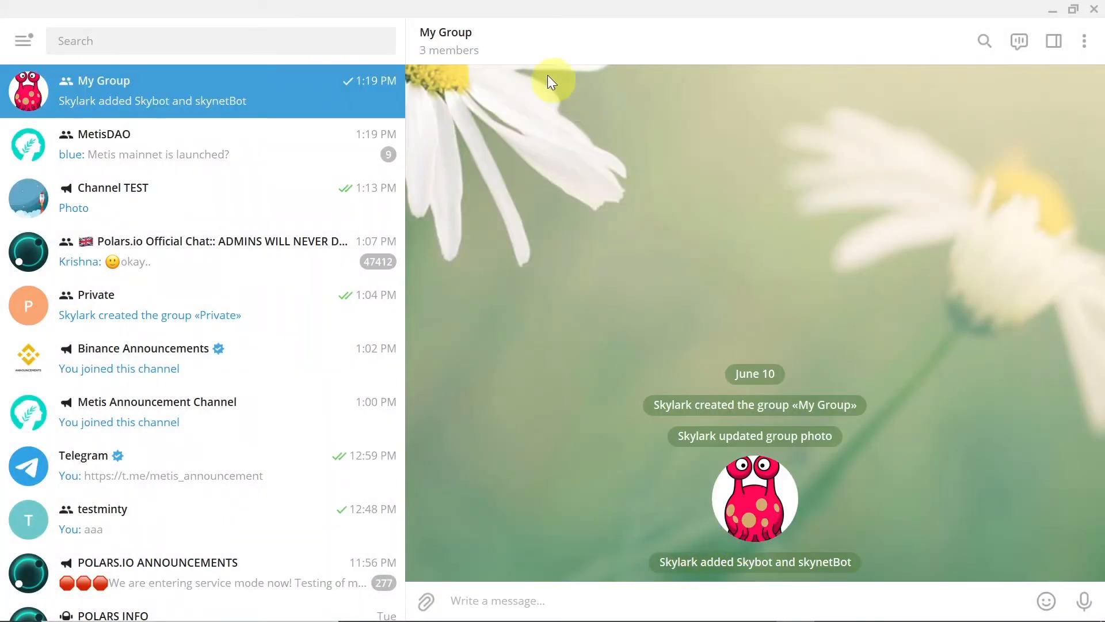
mouse_move(454, 72)
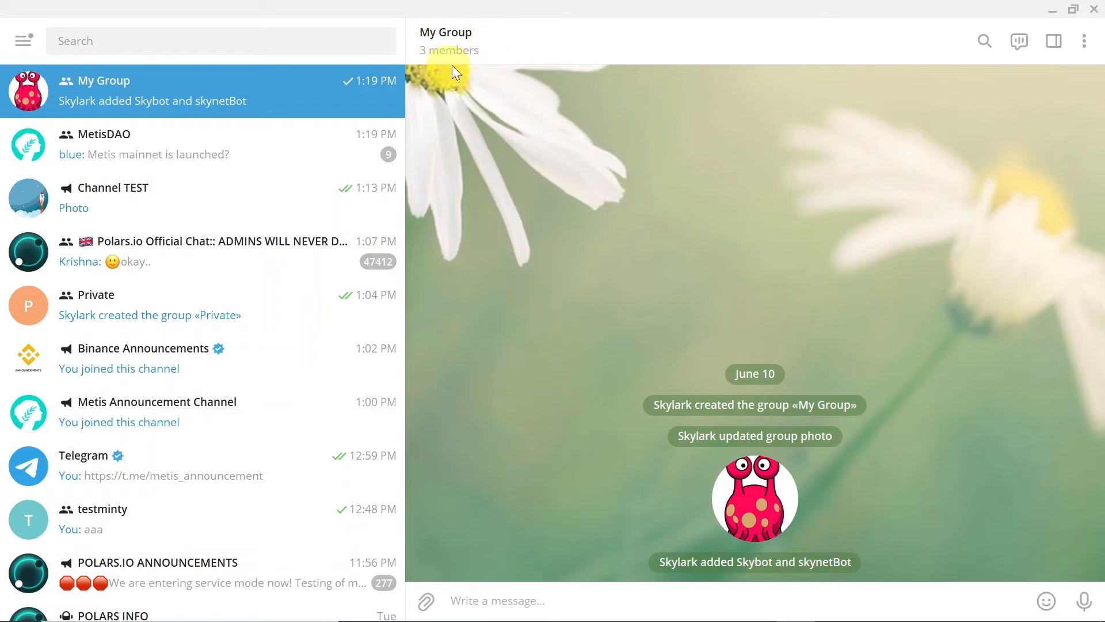
left_click(446, 41)
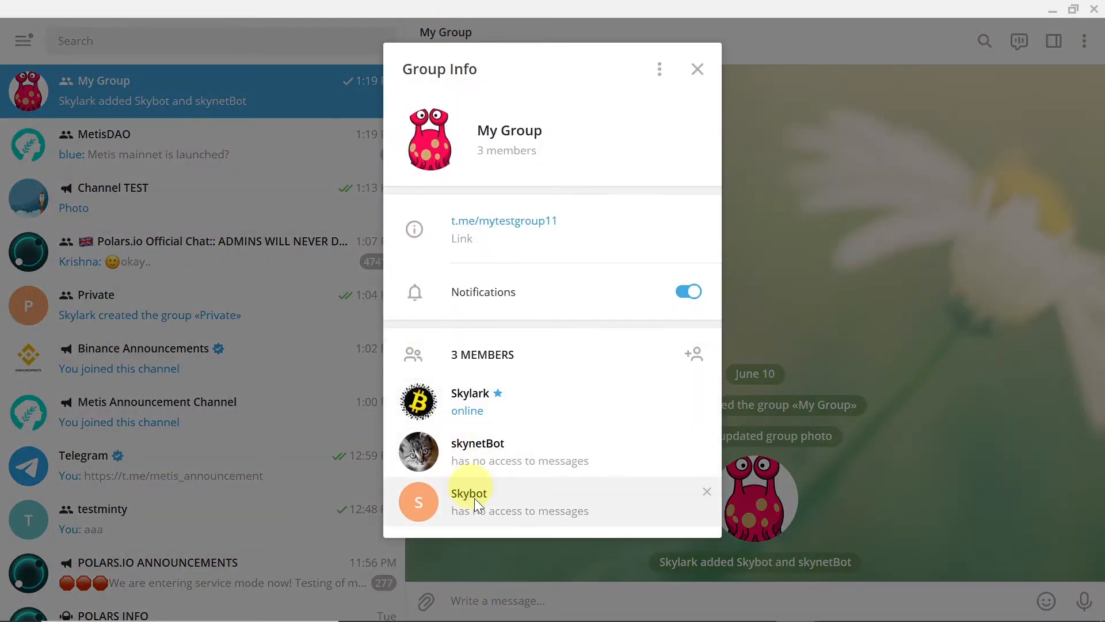
mouse_move(582, 407)
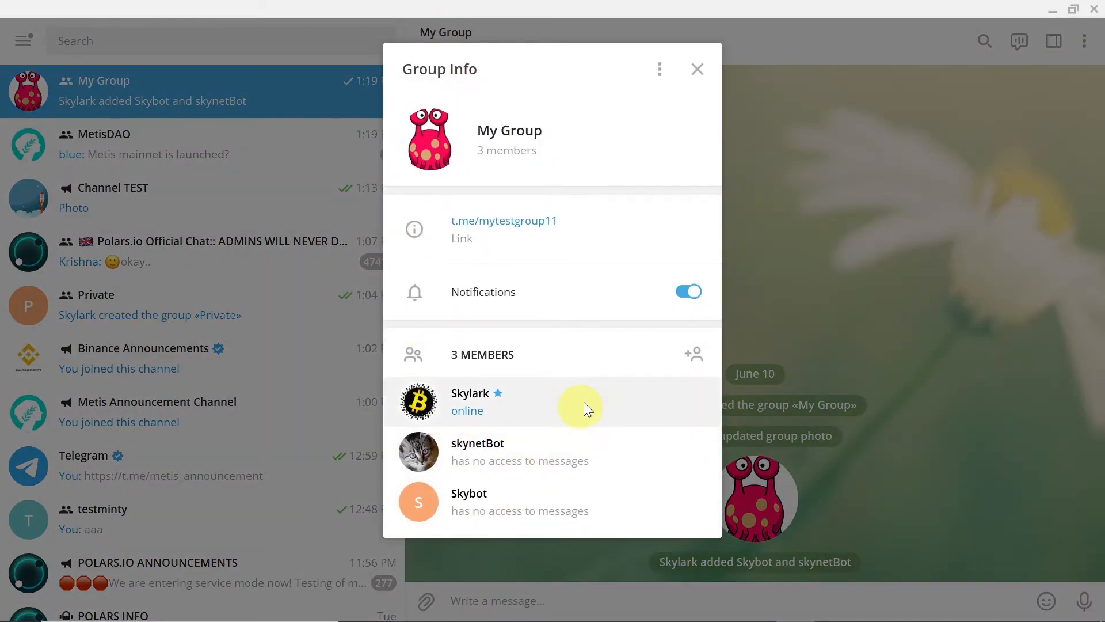
left_click(697, 69)
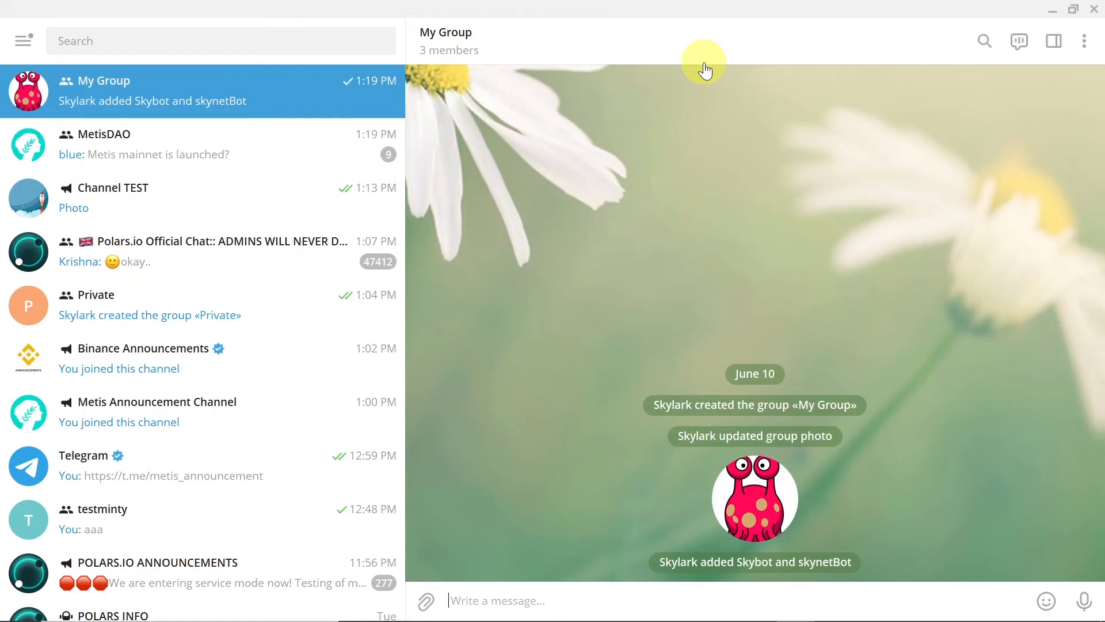
left_click(445, 41)
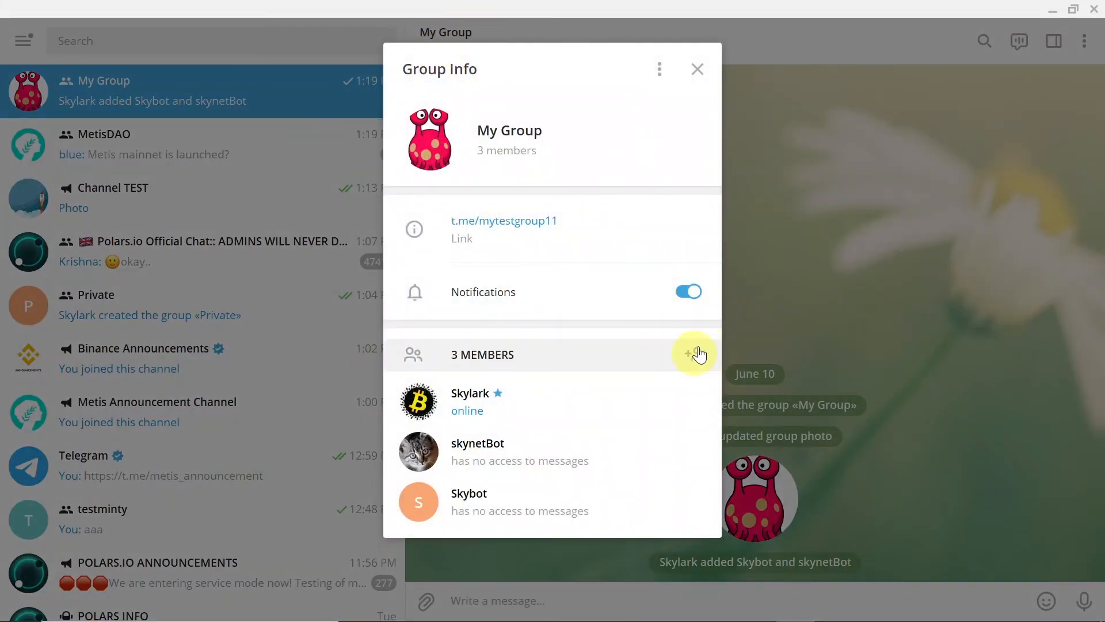
left_click(697, 69)
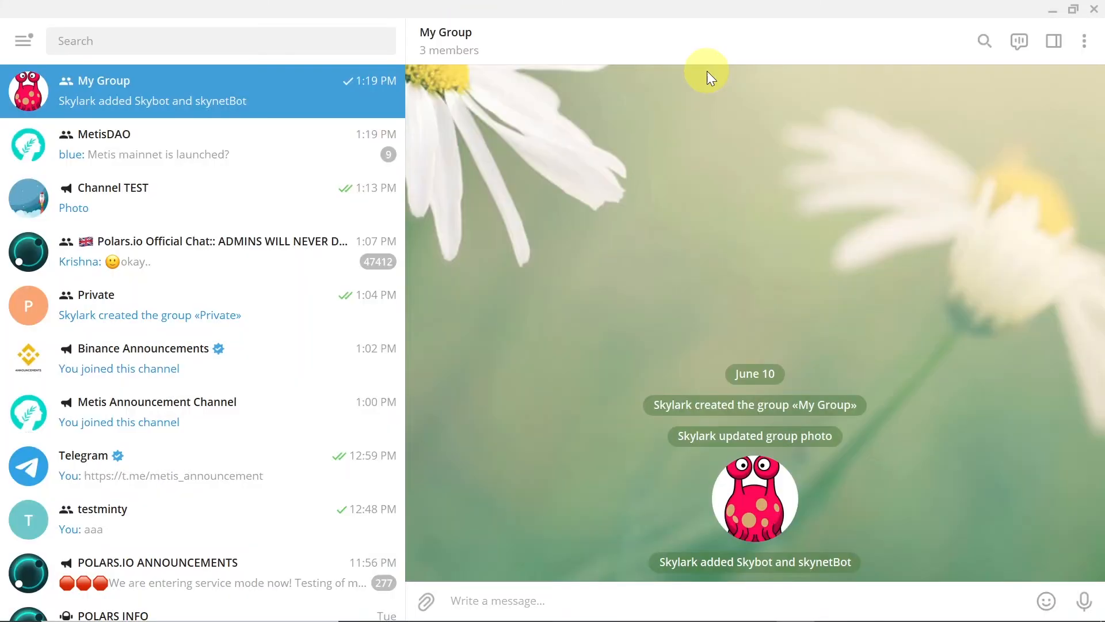